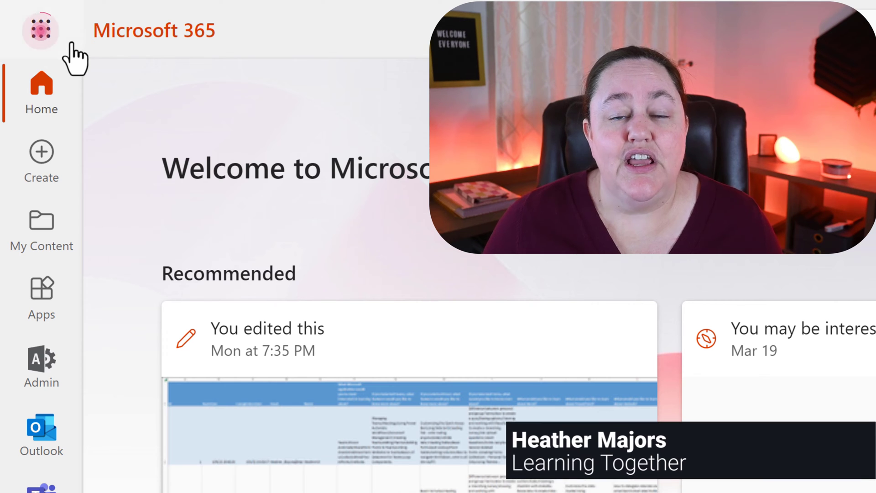
Step: Launch Stream from the Microsoft 365 app launcher and browse its recent videos
left_click(40, 31)
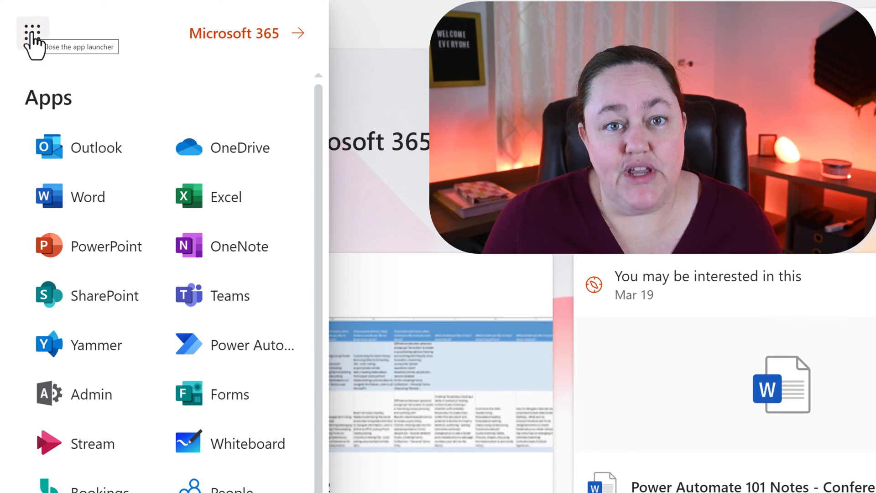
mouse_move(14, 267)
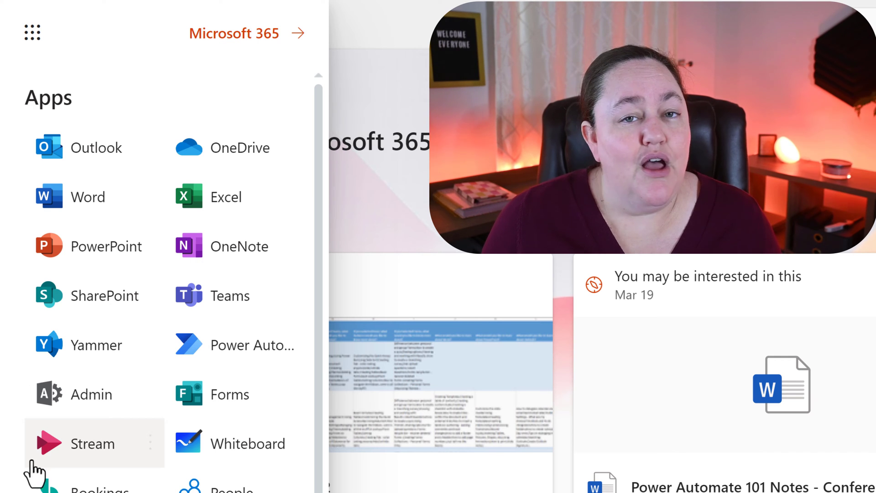
left_click(92, 443)
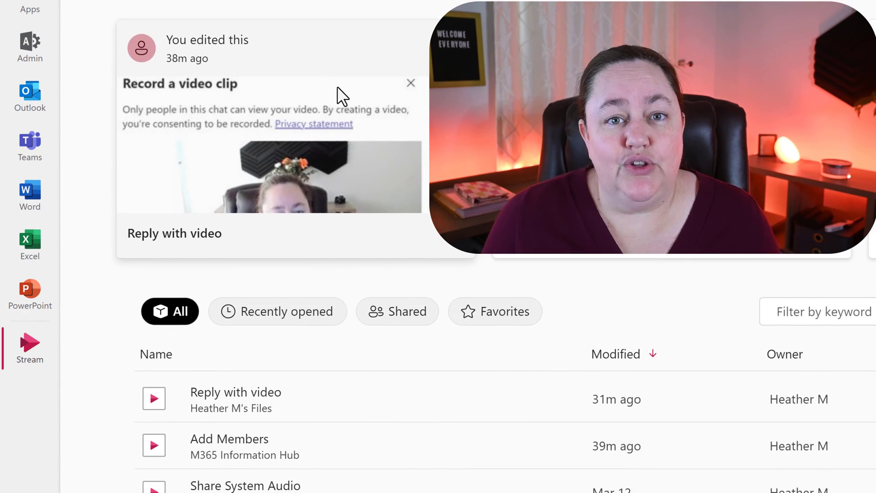
scroll("down", 3)
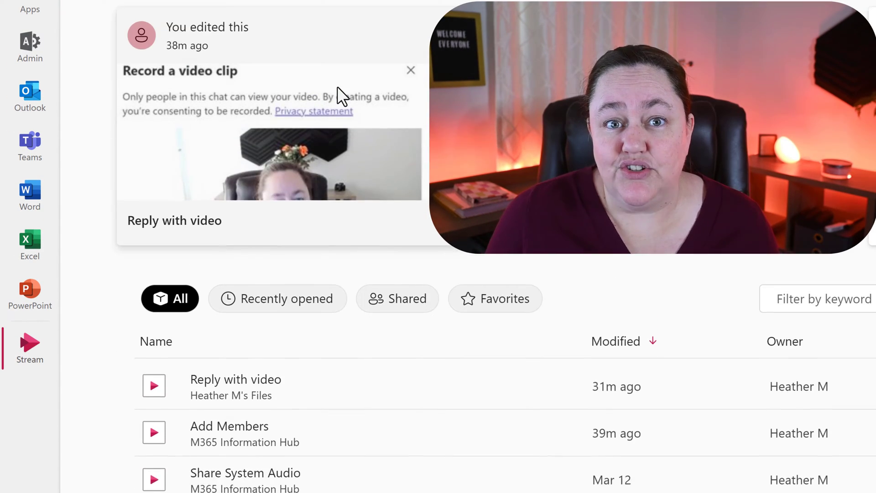
scroll("down", 3)
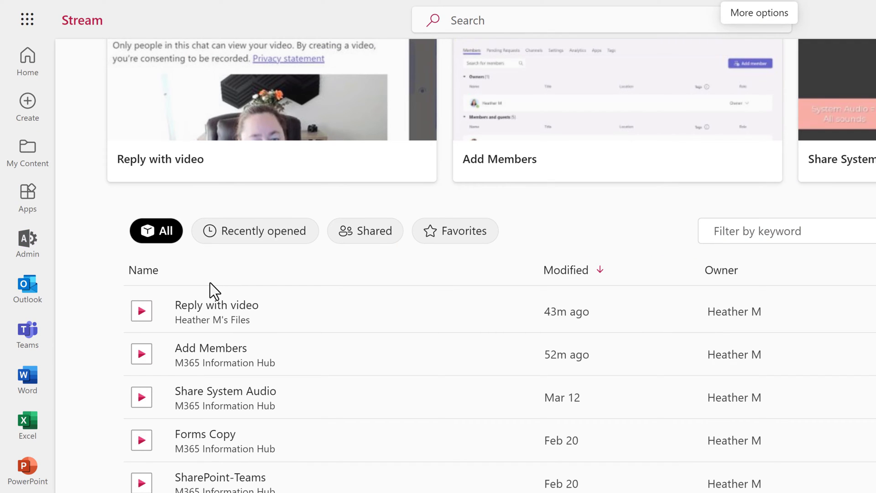
mouse_move(216, 312)
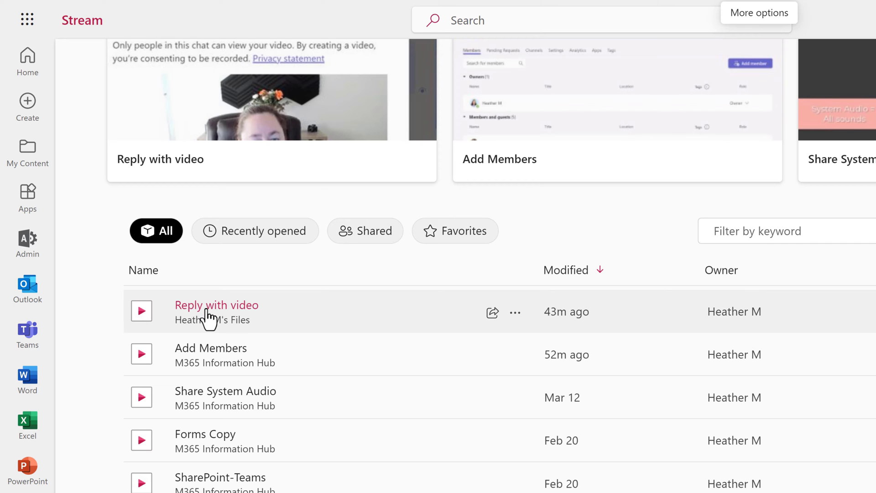
Step: Open the Reply with video recording and expand Transcript and captions in its video settings
left_click(217, 305)
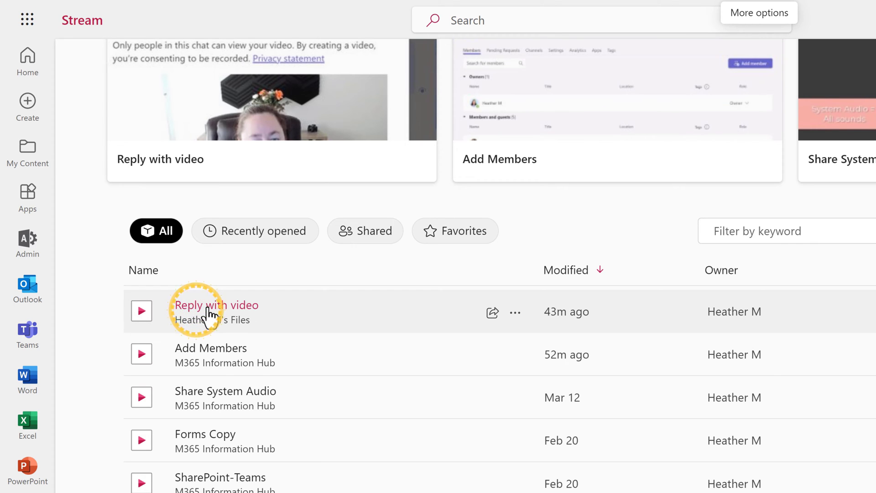
left_click(215, 305)
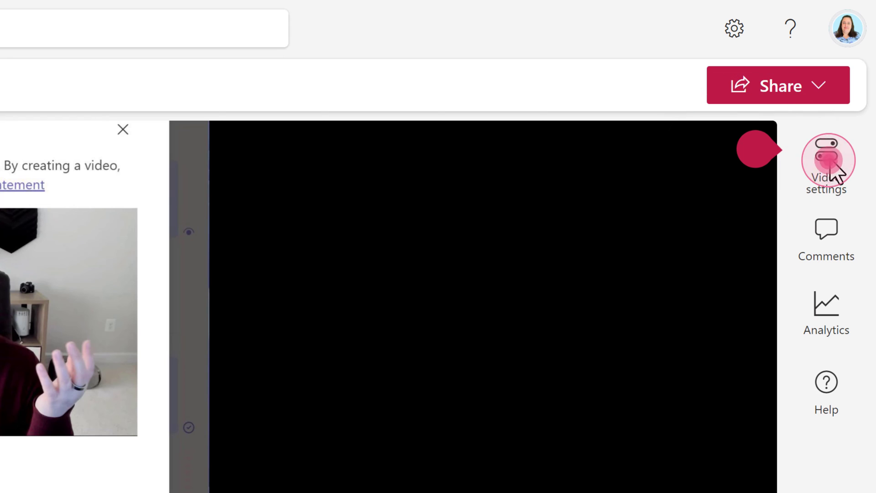
left_click(826, 162)
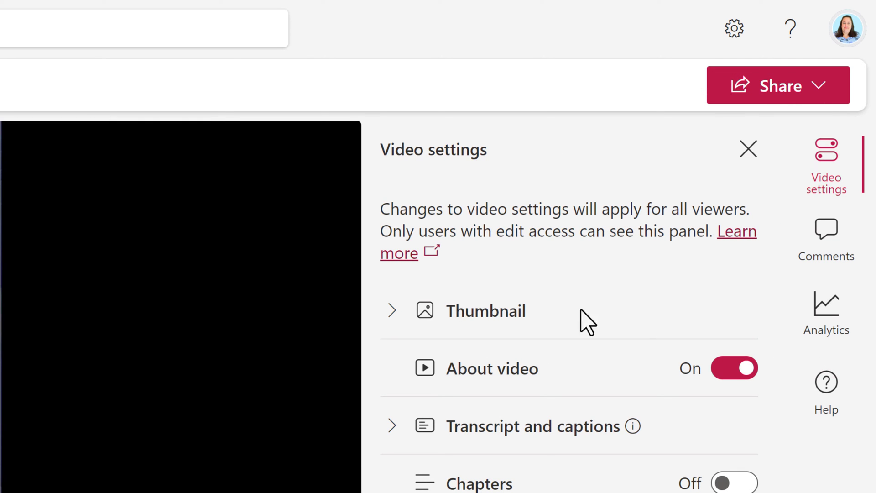
left_click(401, 426)
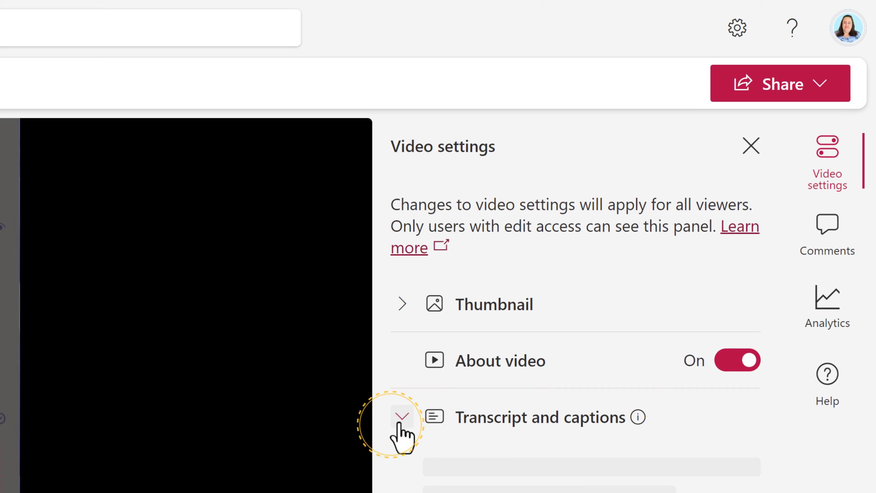
Step: Generate an English (United States) transcript for the Reply with video recording
left_click(401, 416)
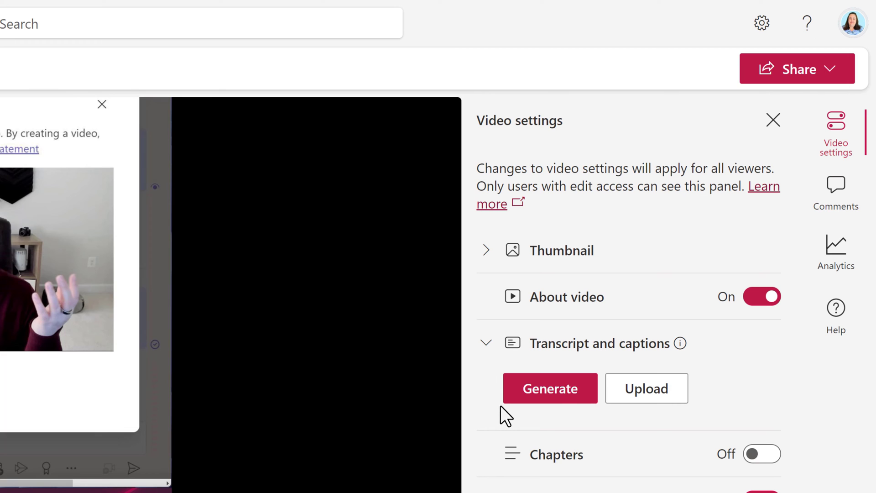
left_click(550, 388)
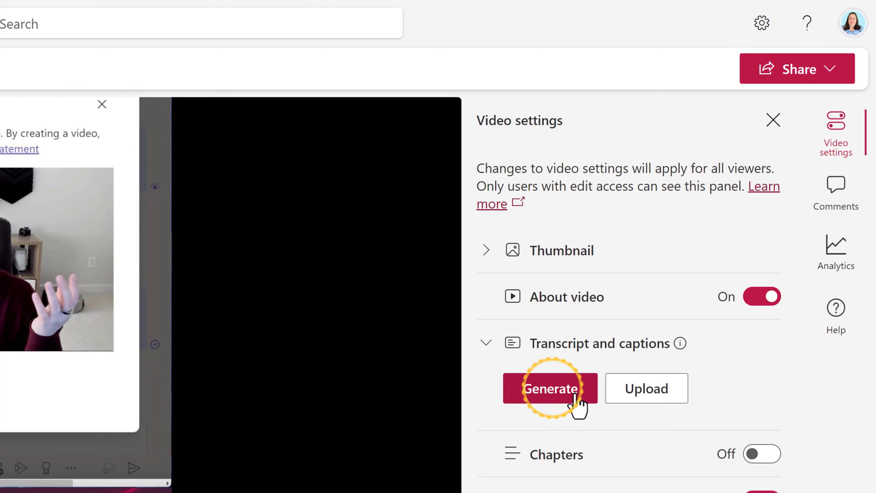
left_click(550, 388)
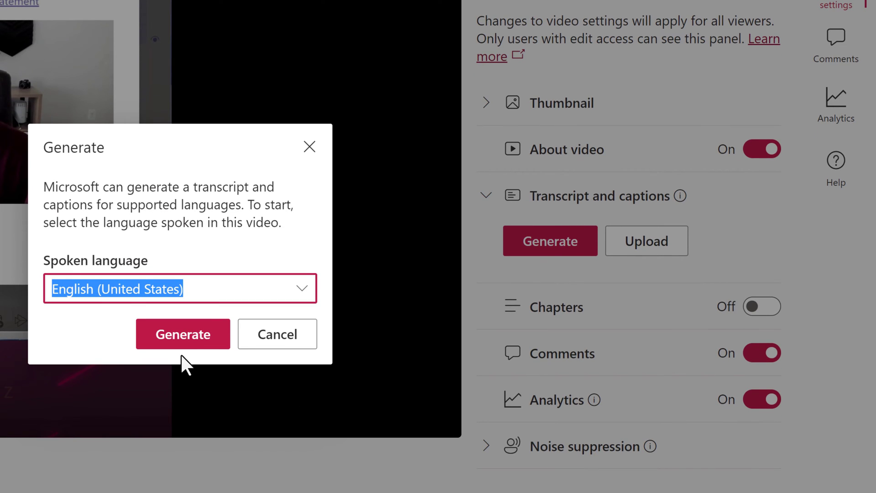
mouse_move(183, 334)
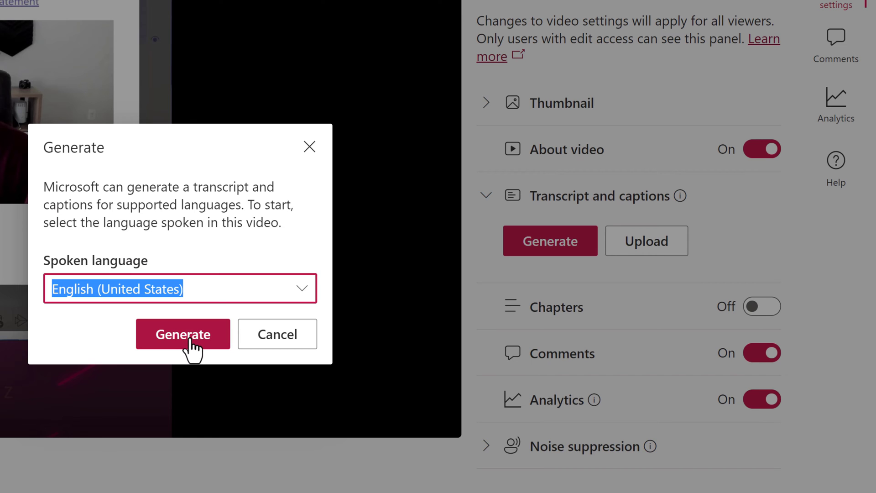
left_click(183, 334)
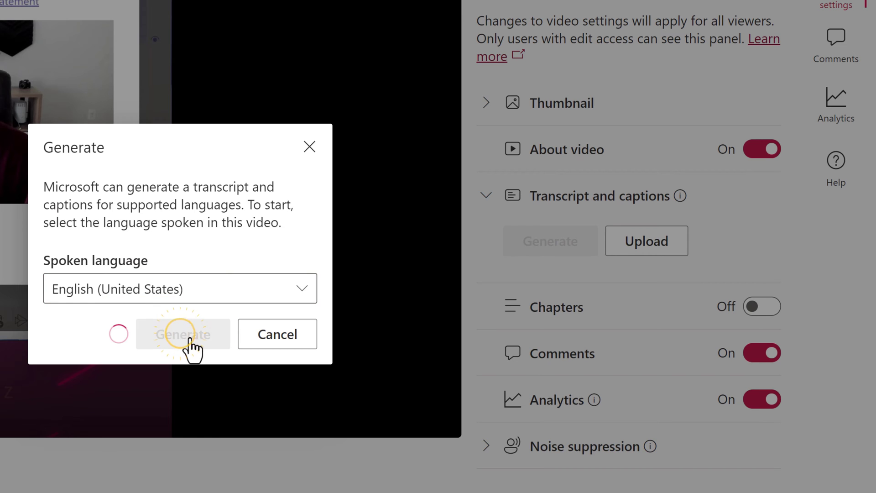
left_click(182, 334)
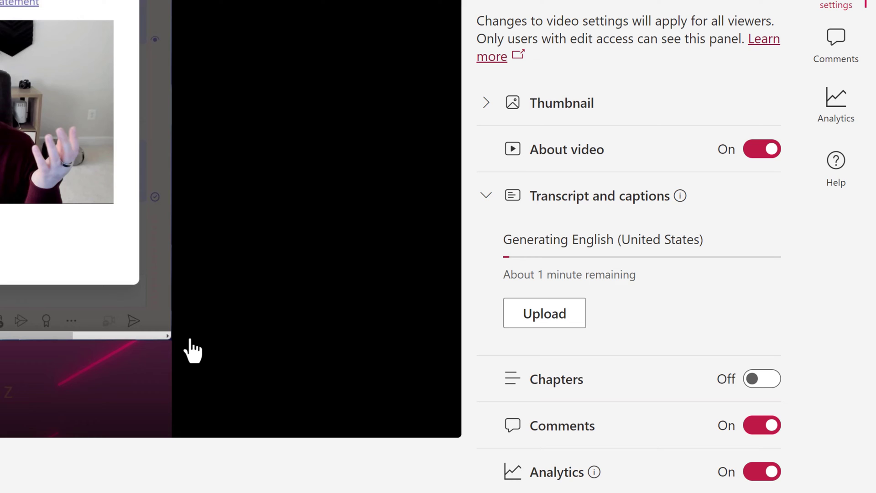
mouse_move(497, 282)
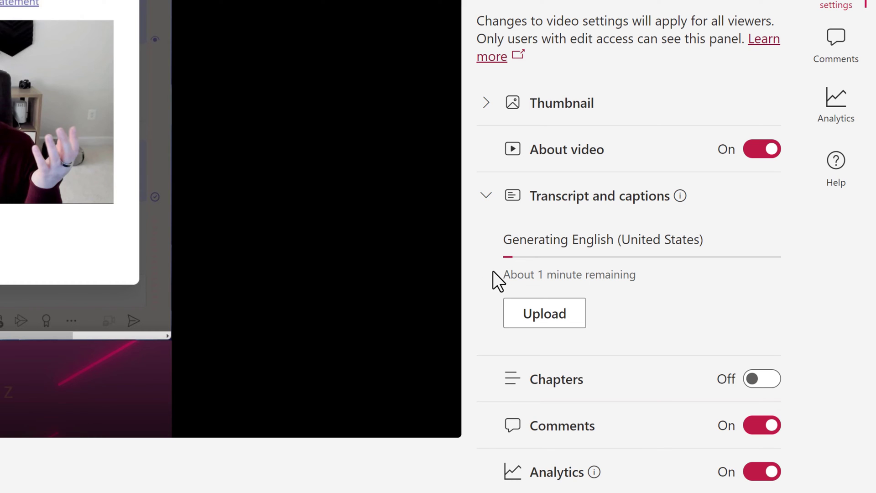
mouse_move(478, 281)
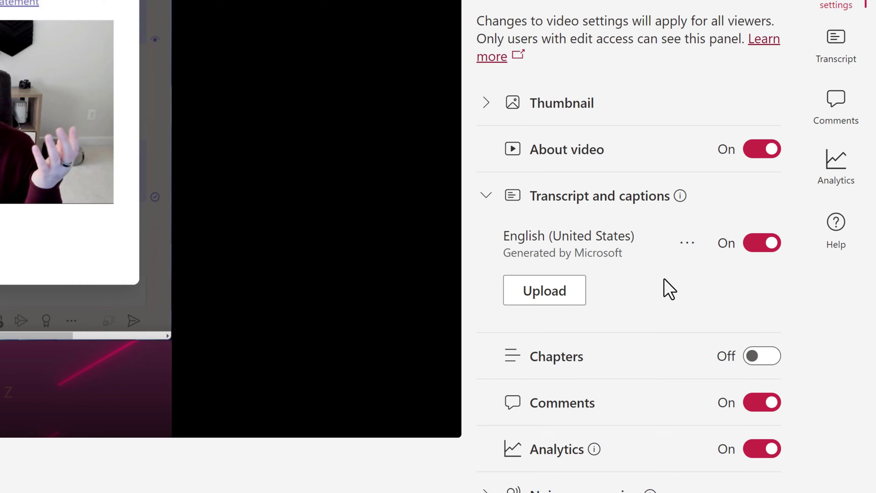
mouse_move(836, 106)
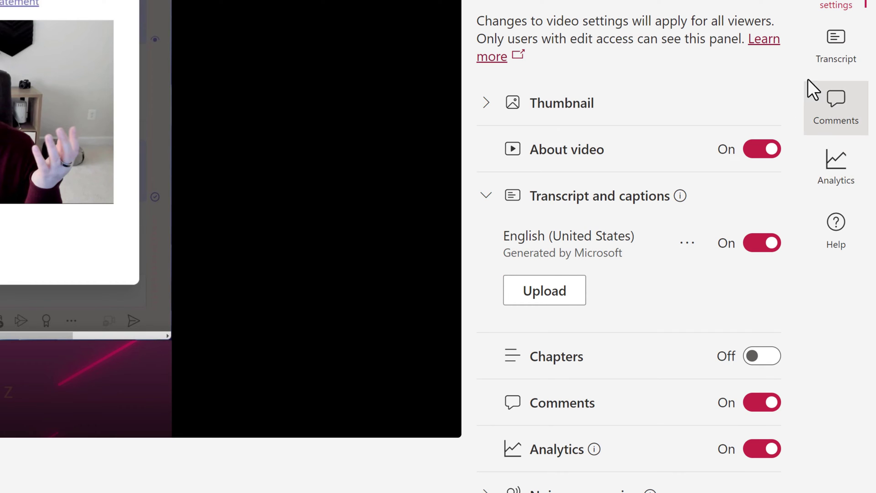
Step: Correct 'catured' to 'captured' in the 0:29 transcript passage and finish editing
left_click(835, 46)
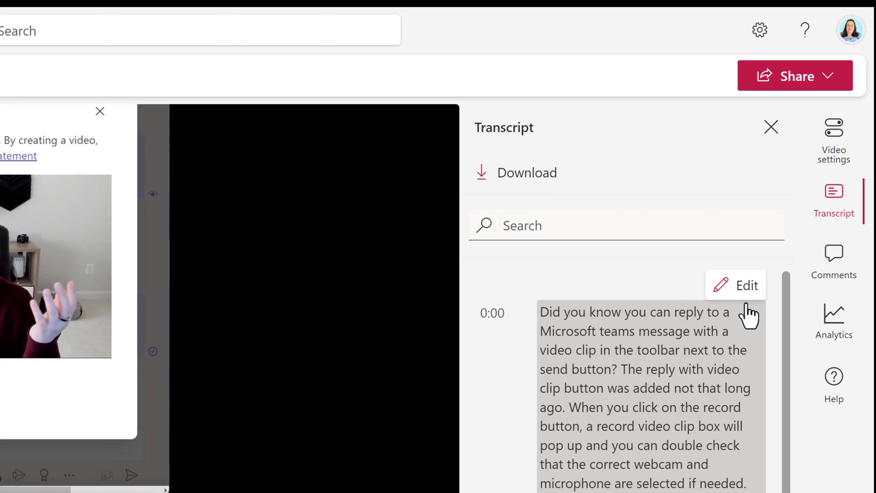
left_click(746, 285)
type("T")
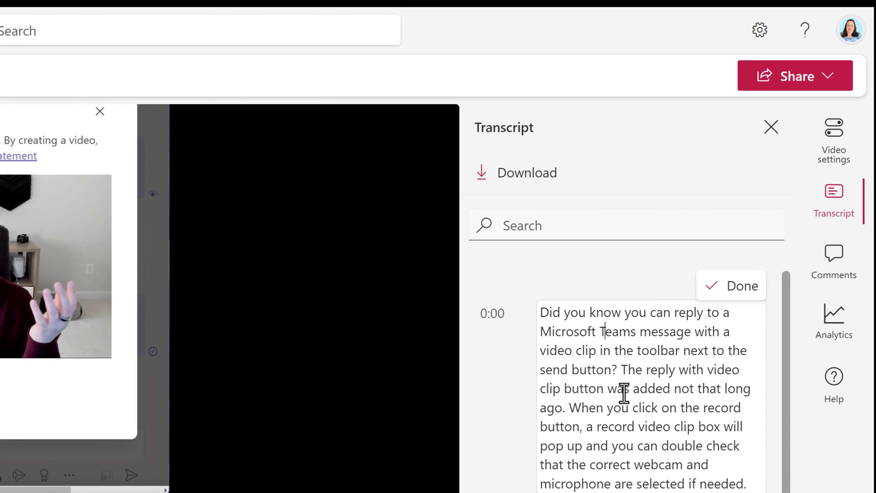
scroll("down", 3)
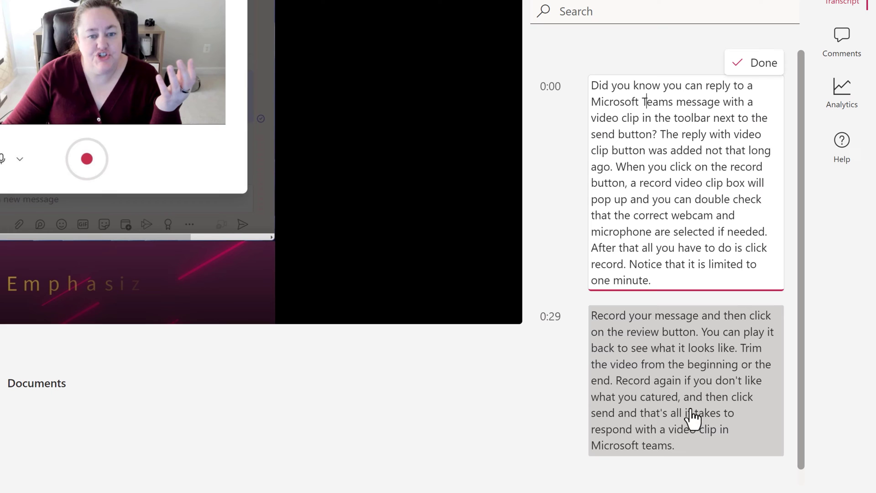
left_click(648, 445)
type("T")
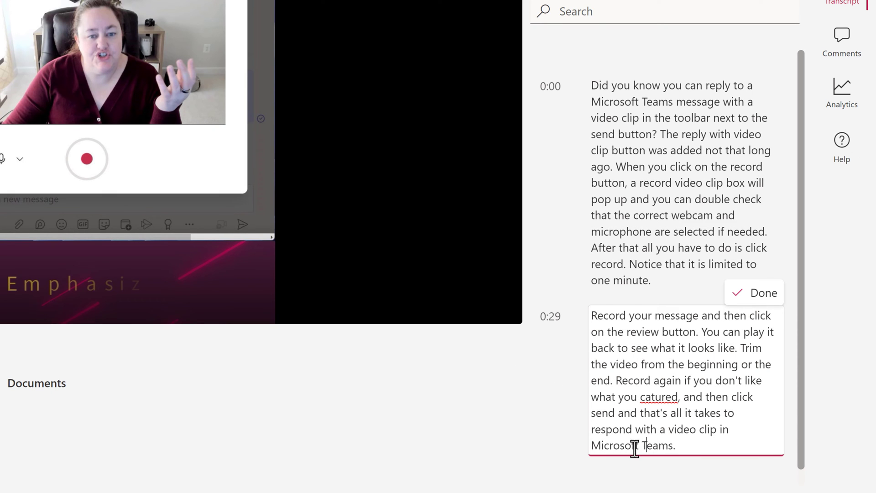
mouse_move(643, 416)
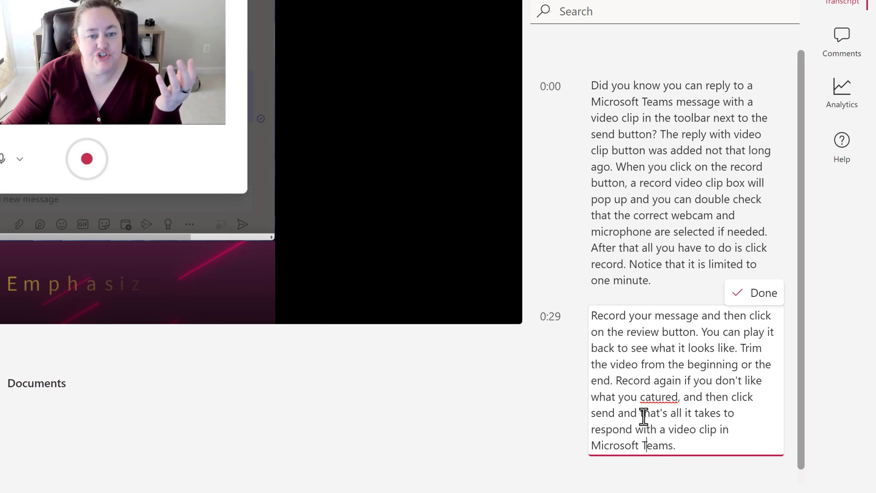
right_click(658, 397)
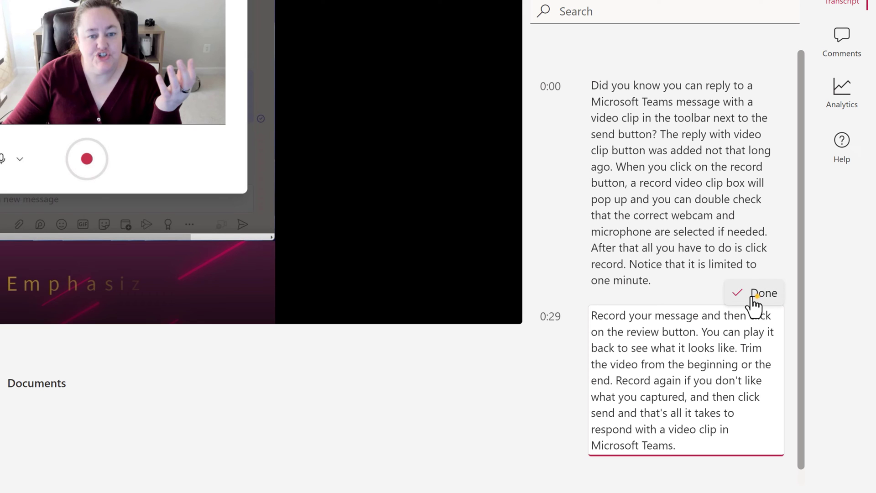
left_click(763, 292)
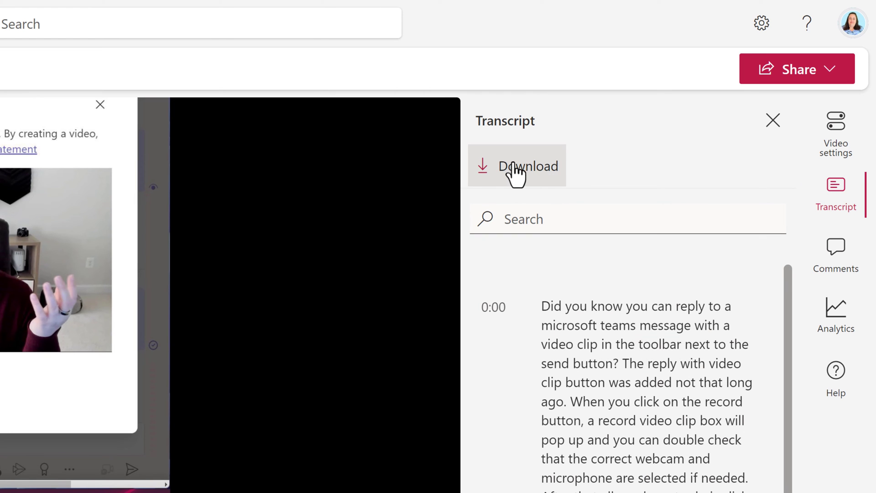
Step: Download the transcript as a WebVTT file and open it in Notepad
left_click(527, 166)
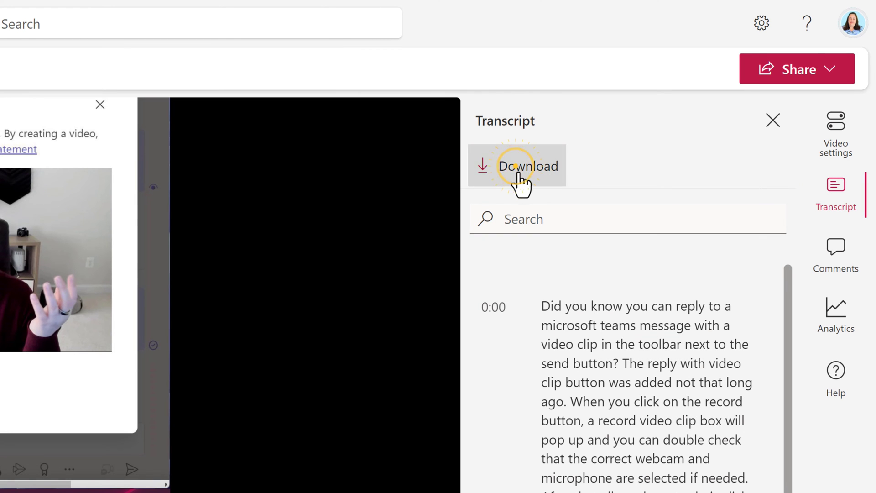
left_click(526, 166)
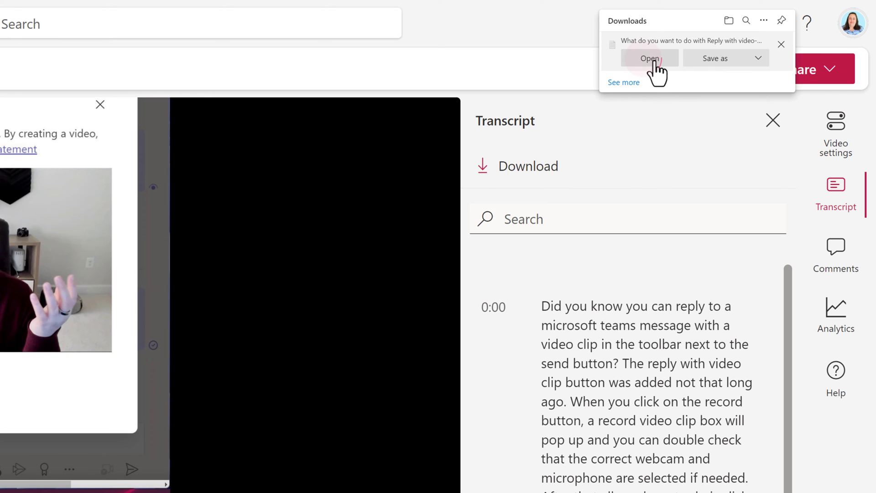
left_click(650, 58)
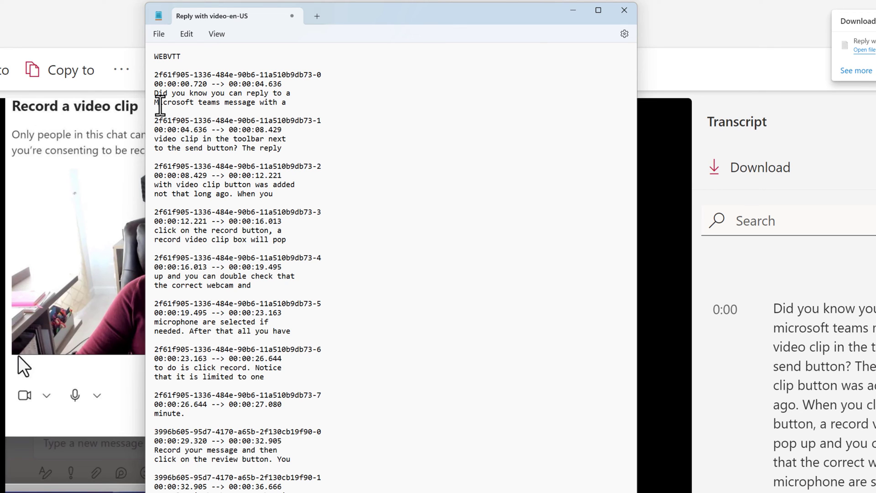
mouse_move(198, 105)
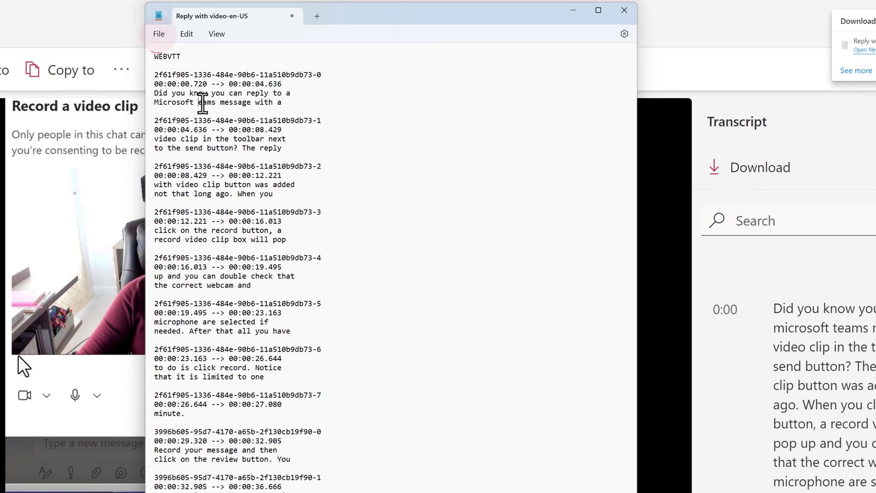
Step: Save the transcript in Notepad as Sample File.vtt and return to Stream
left_click(159, 33)
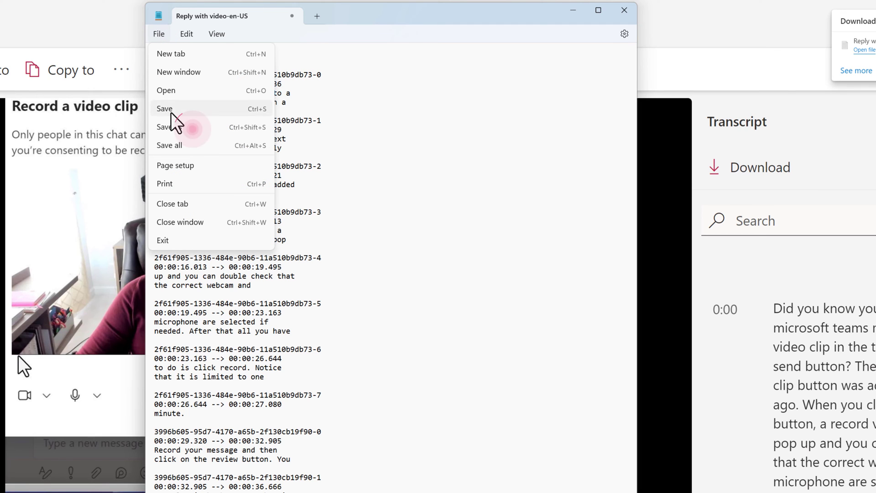
left_click(165, 109)
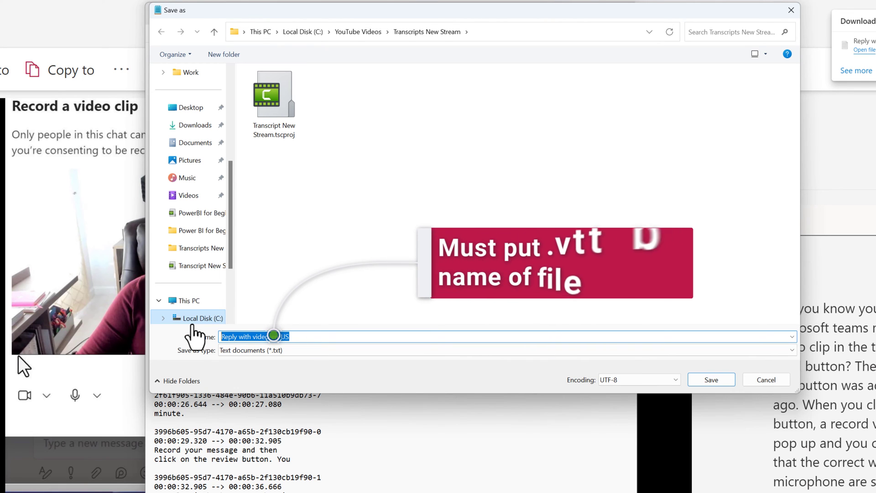
type("Sample File.vtt")
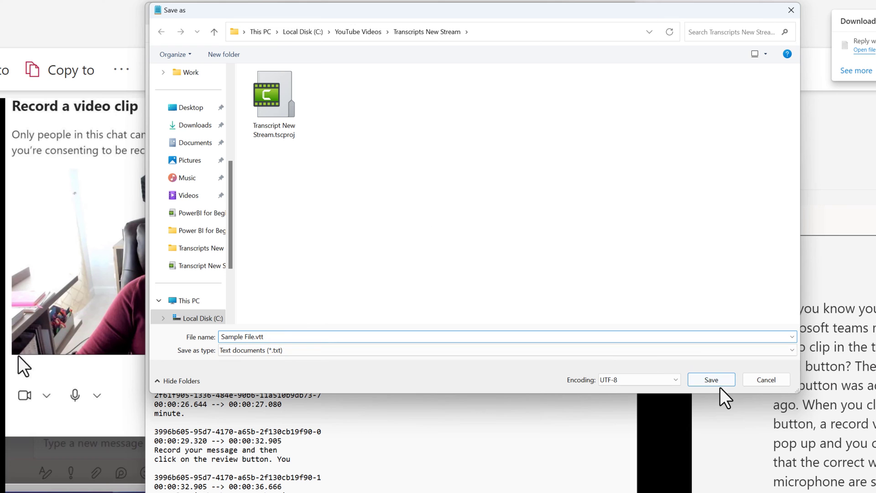
left_click(711, 379)
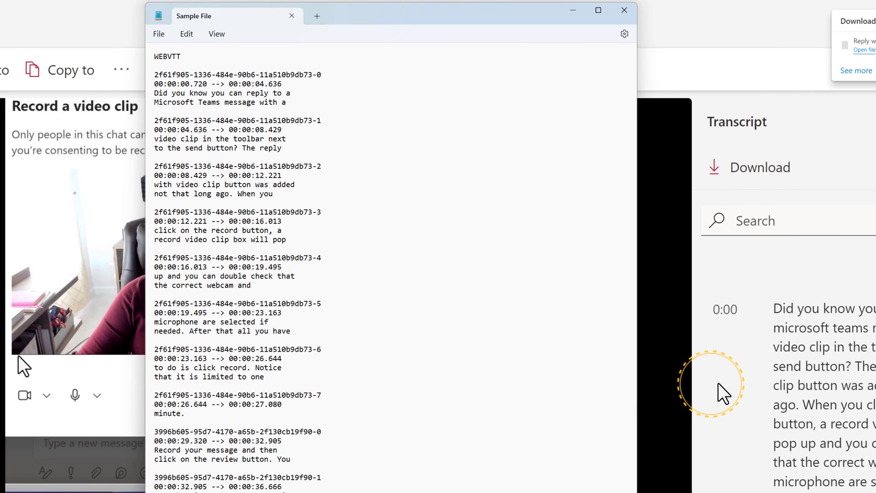
left_click(625, 10)
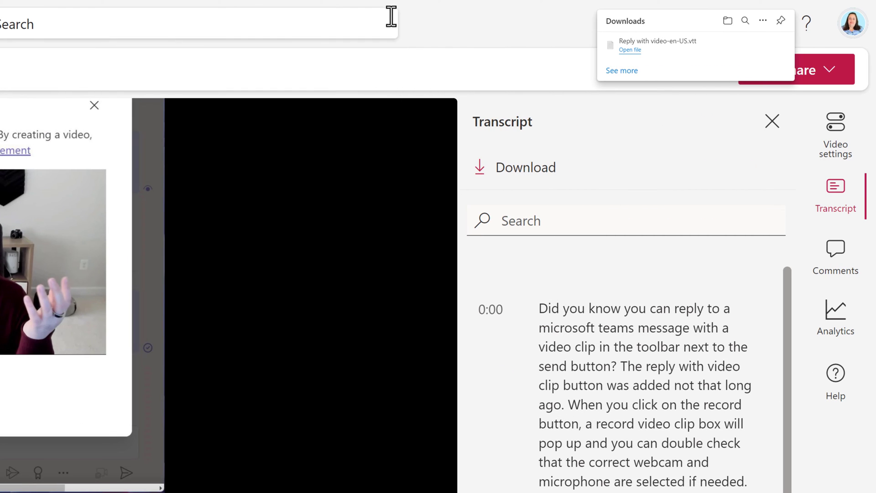
mouse_move(836, 133)
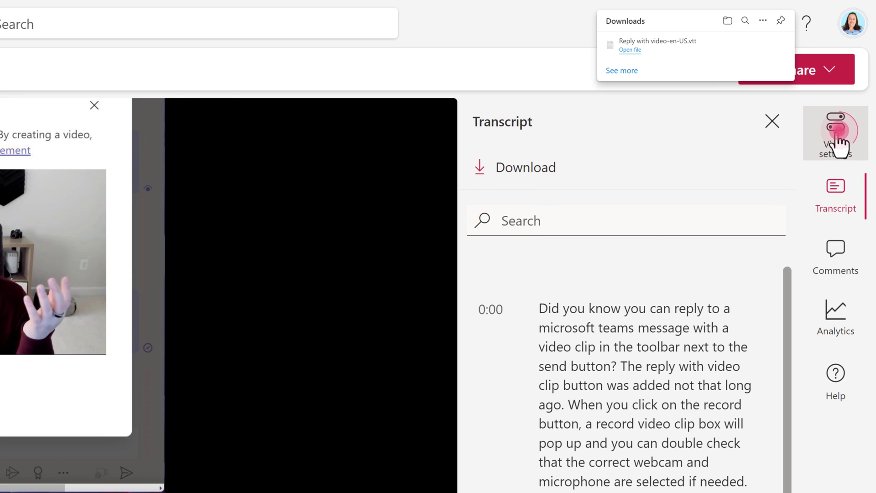
Step: Replace the generated English (United States) transcript with the uploaded Sample File.vtt
left_click(835, 133)
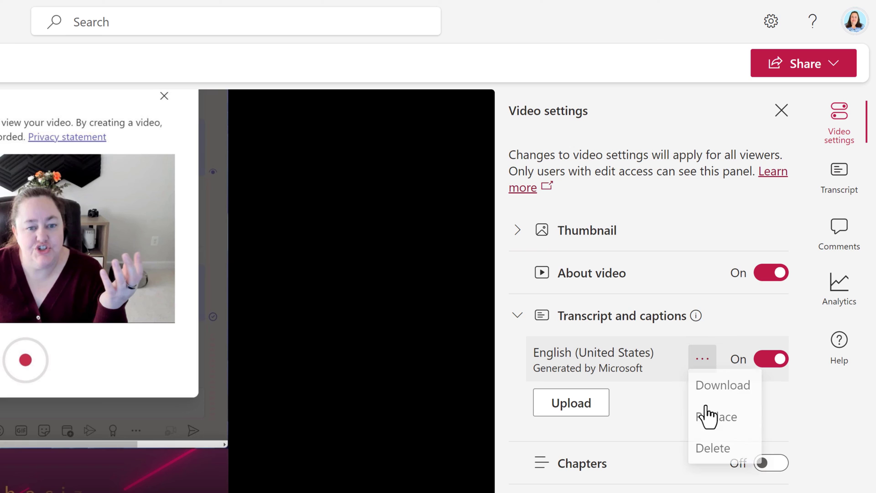
left_click(718, 417)
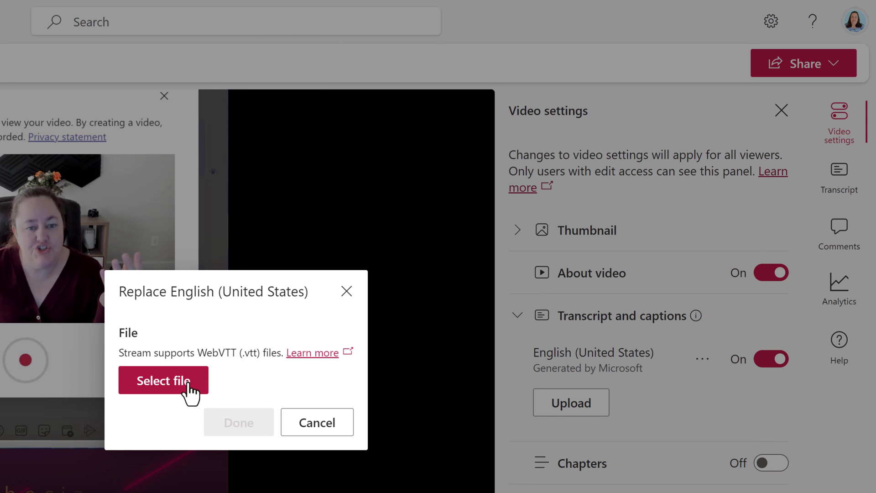
left_click(163, 381)
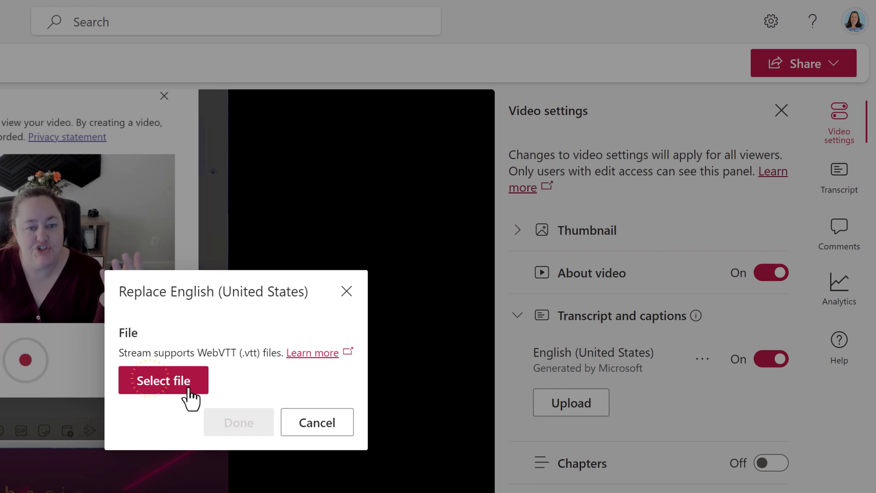
left_click(164, 381)
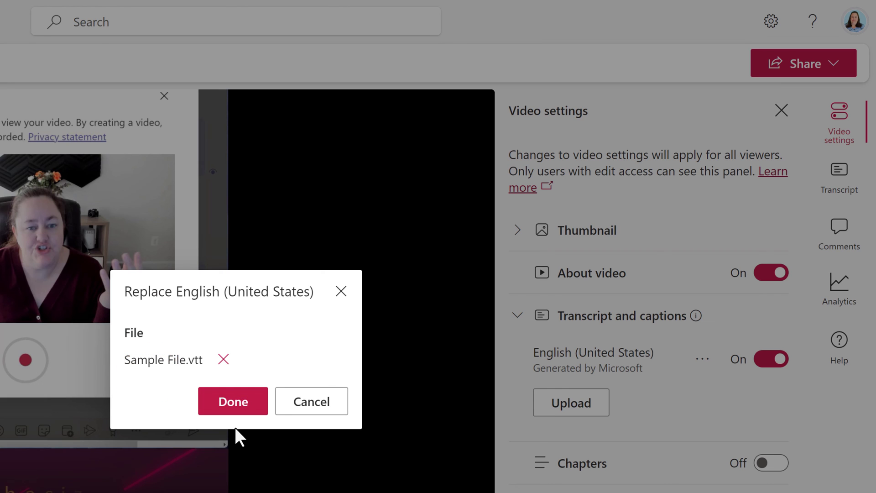
mouse_move(233, 401)
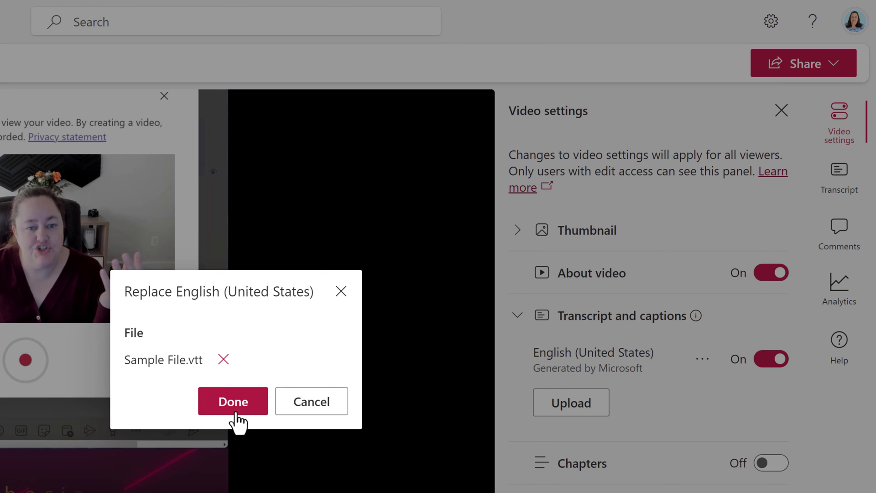
left_click(233, 401)
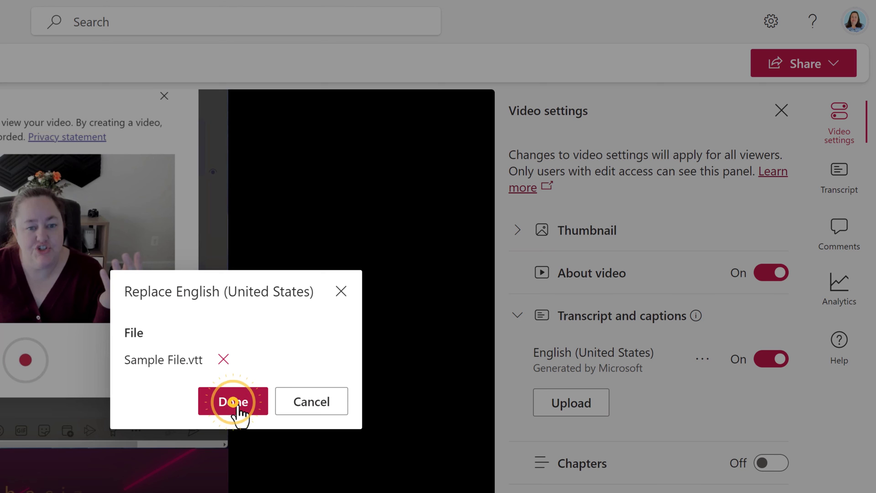
left_click(234, 401)
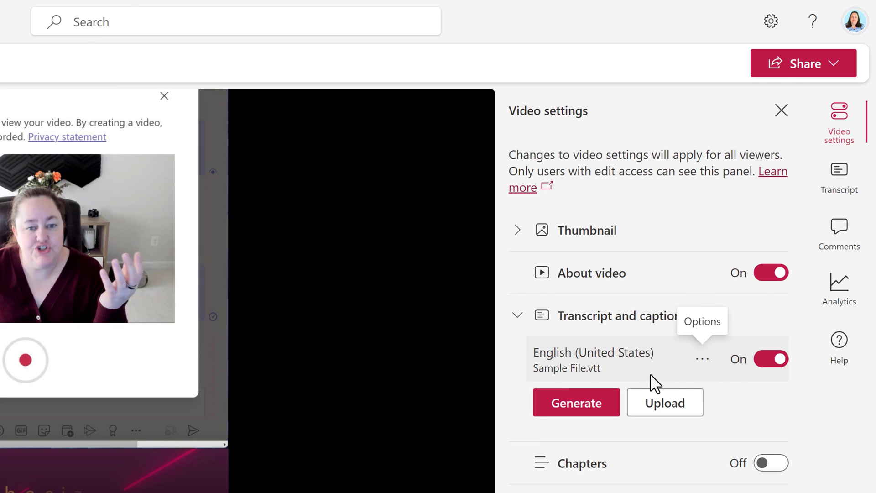
Step: Show the Sample File.vtt transcript with its 0:00, 0:04, 0:08, 0:12 timestamps
left_click(839, 178)
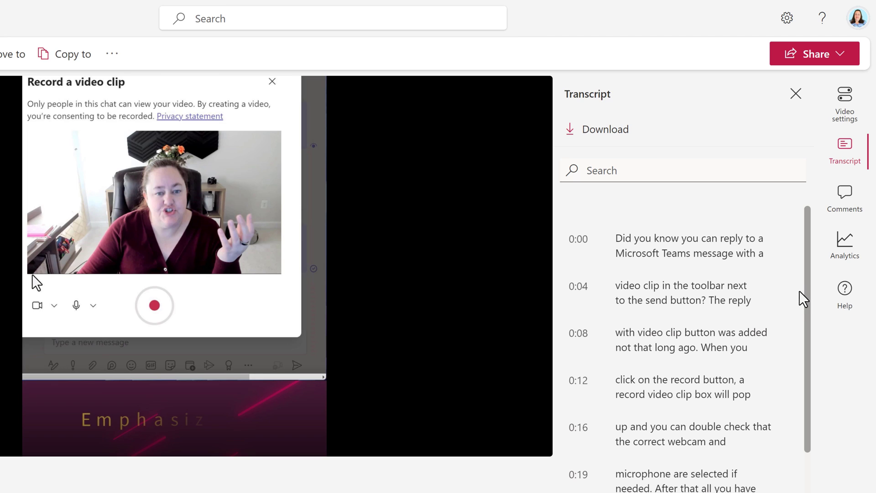
mouse_move(804, 296)
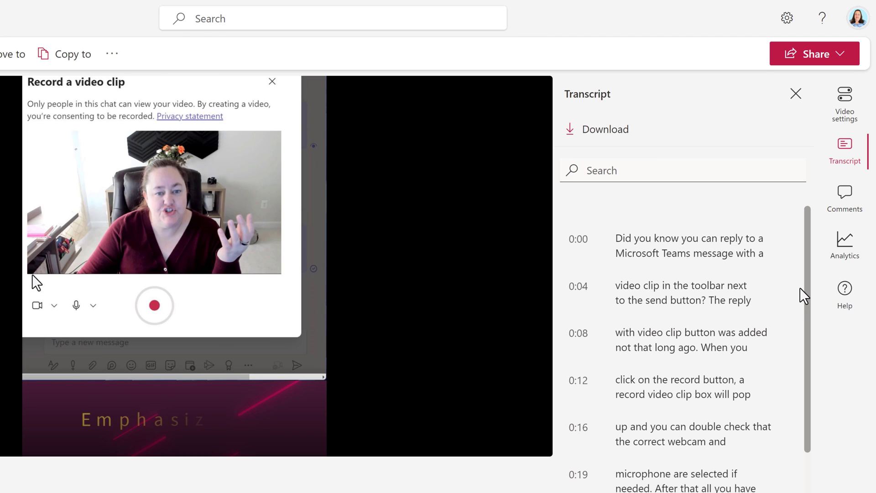